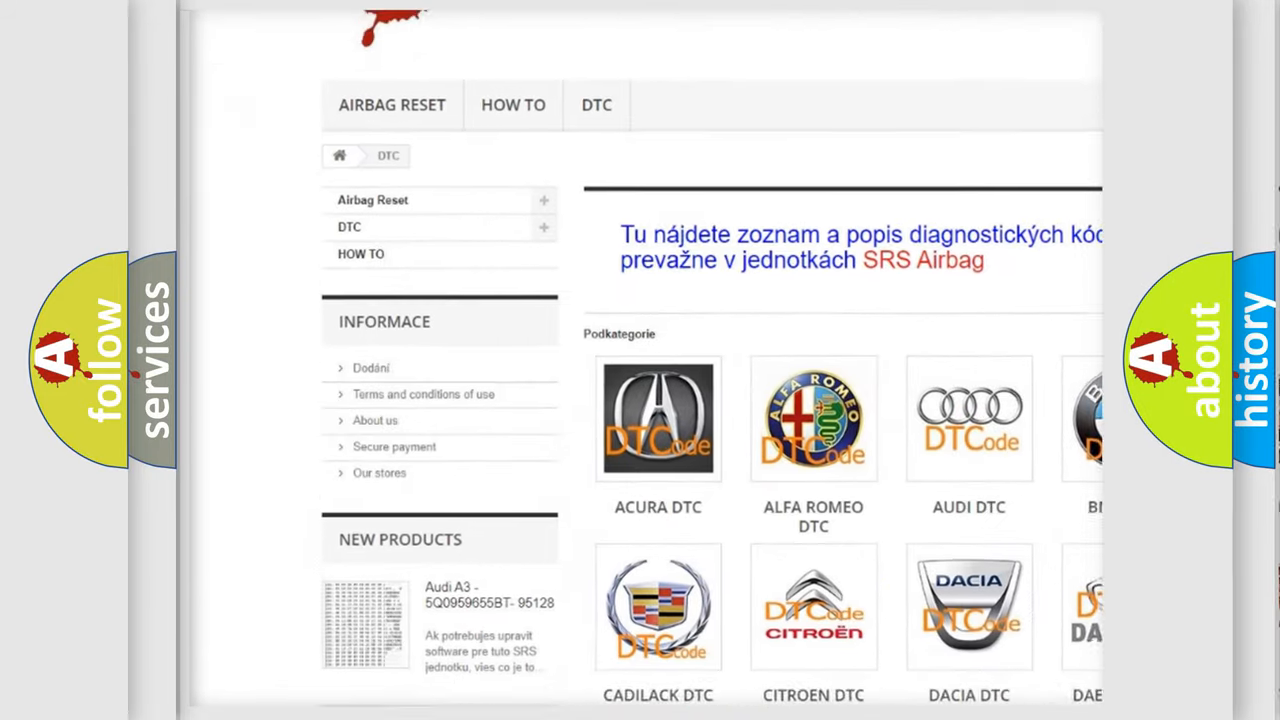
scroll("down", 3)
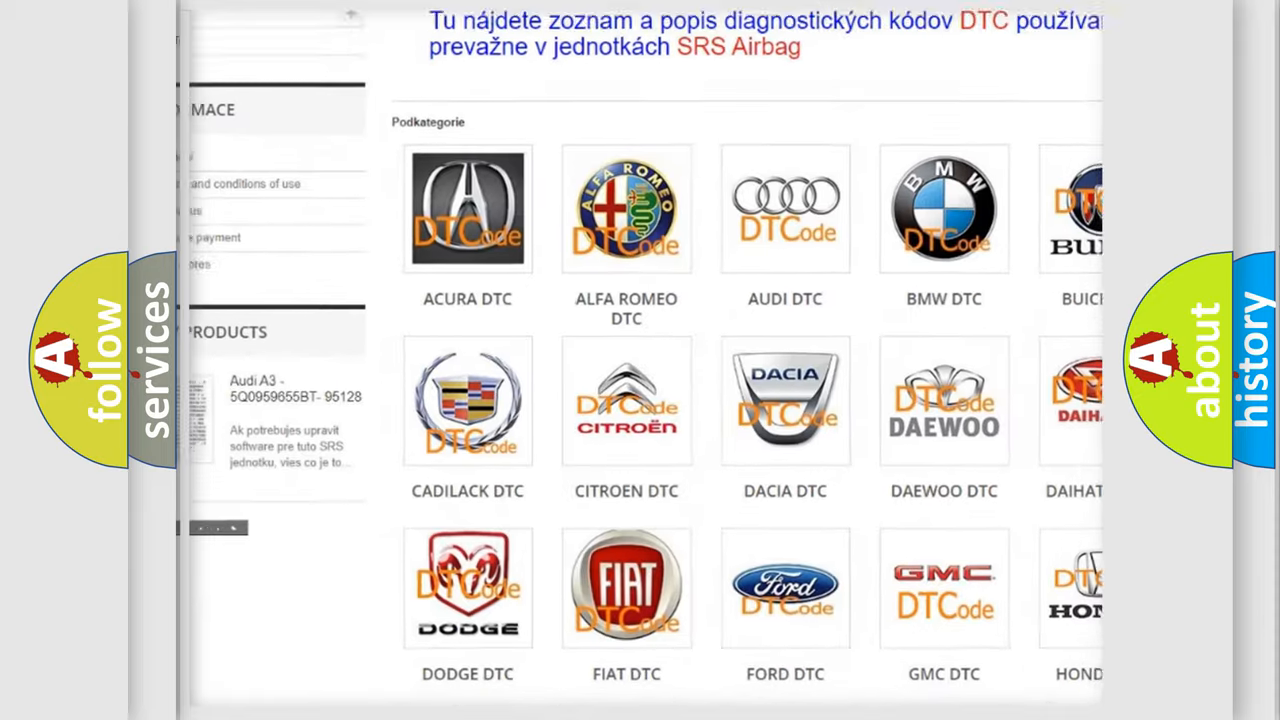
scroll("down", 3)
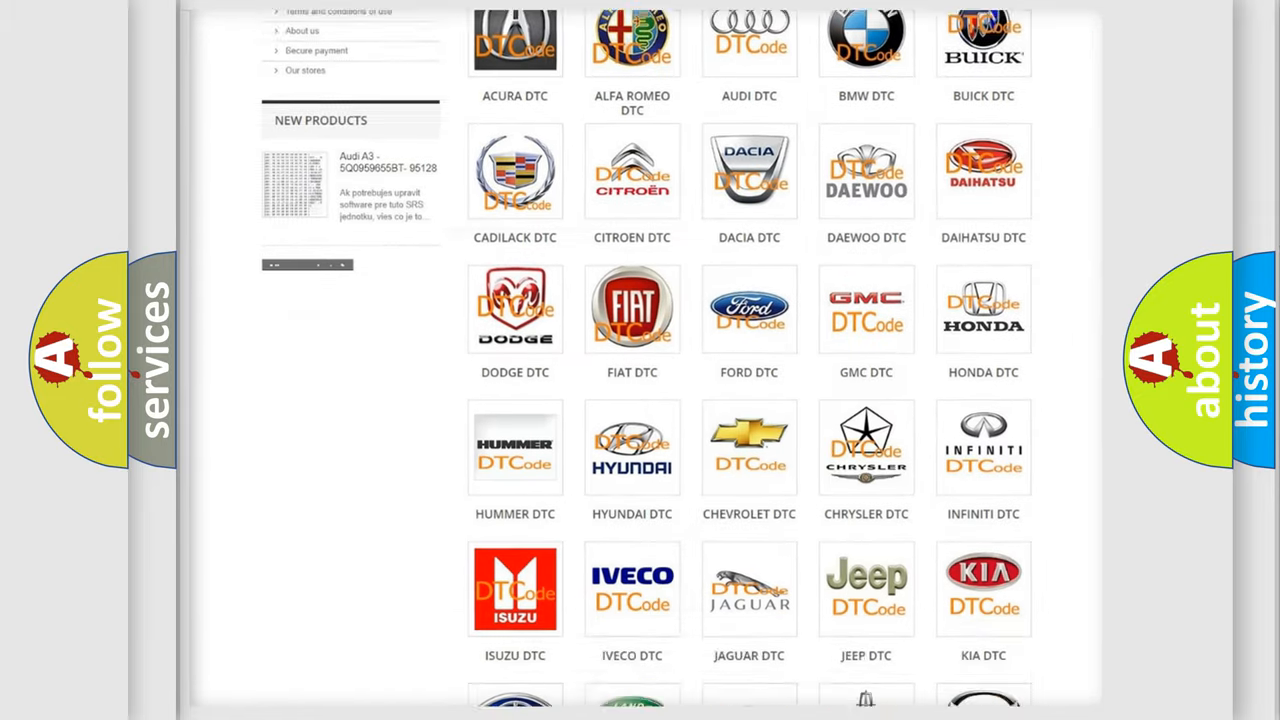
scroll("down", 3)
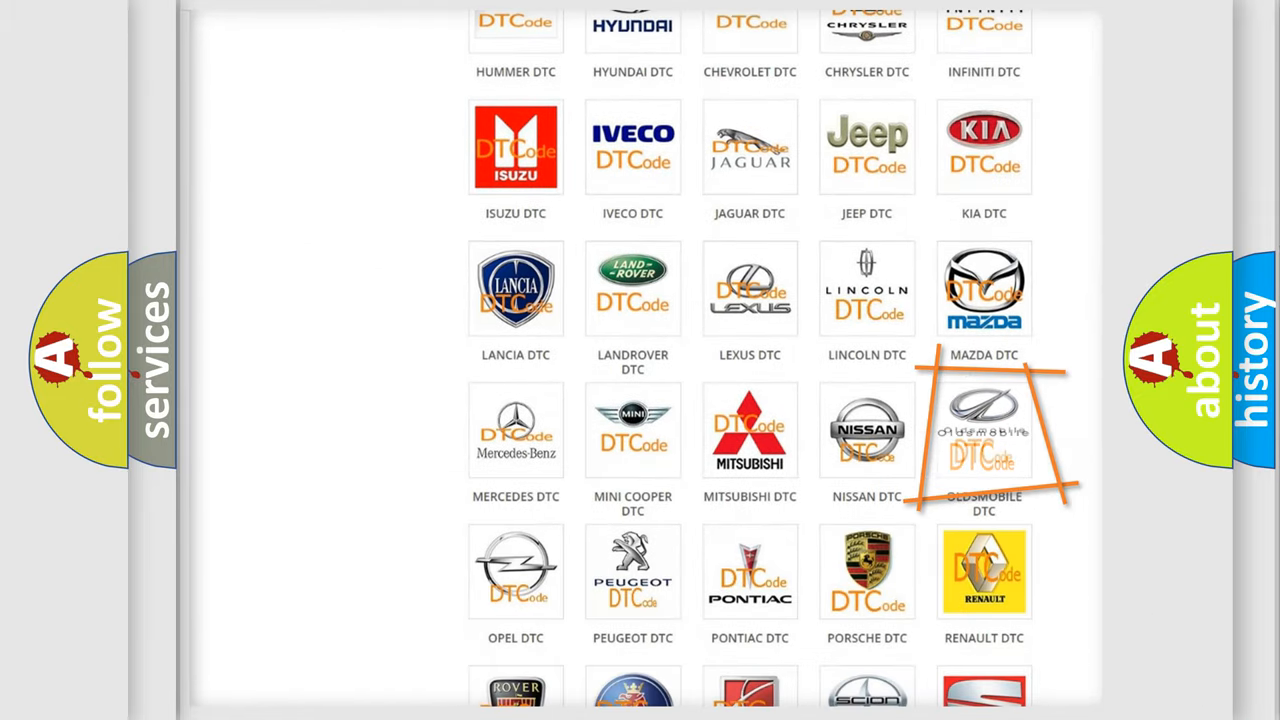